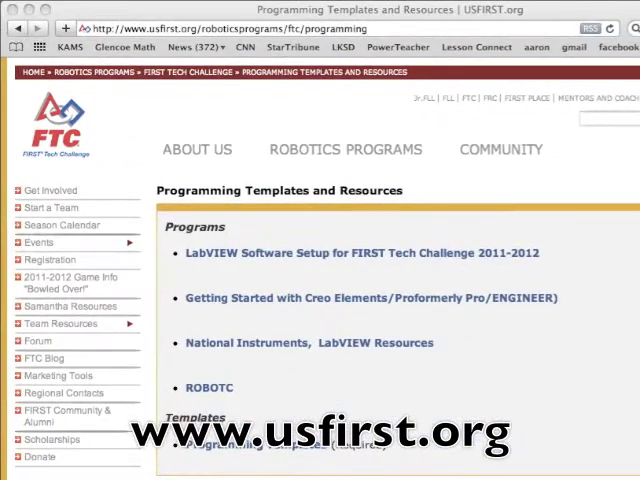
Step: Follow the 'LabVIEW Software Setup for FIRST Tech Challenge 2011-2012' link on the FTC resources page
left_click(360, 252)
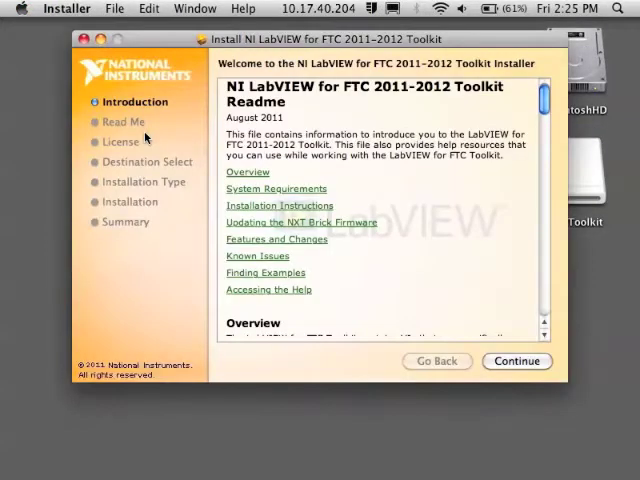
Step: Continue past the Readme and License, accept the agreement and start the standard install on MacintoshHD
left_click(516, 360)
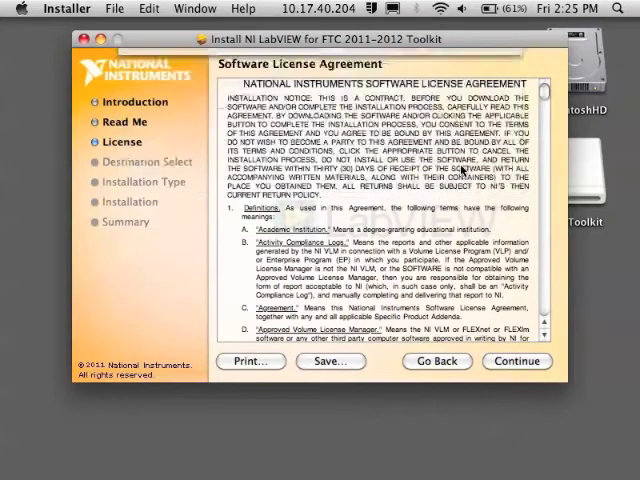
left_click(516, 360)
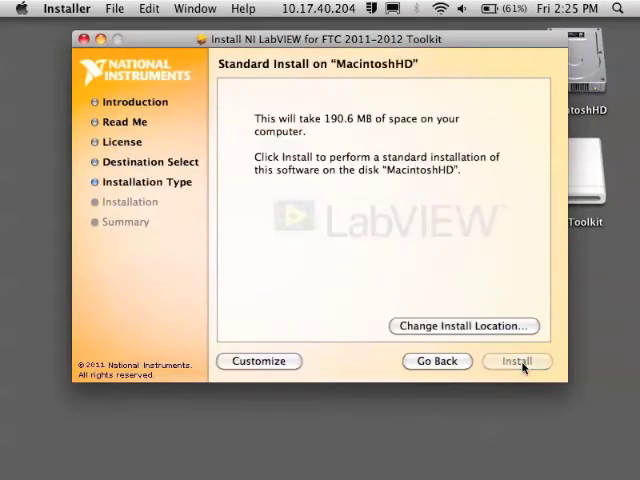
left_click(516, 360)
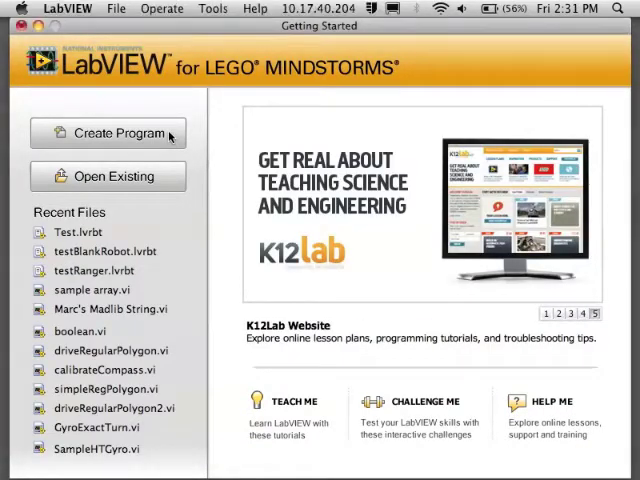
Step: Create a new FTC Arm & Gripper robot project named bowledOver
left_click(108, 132)
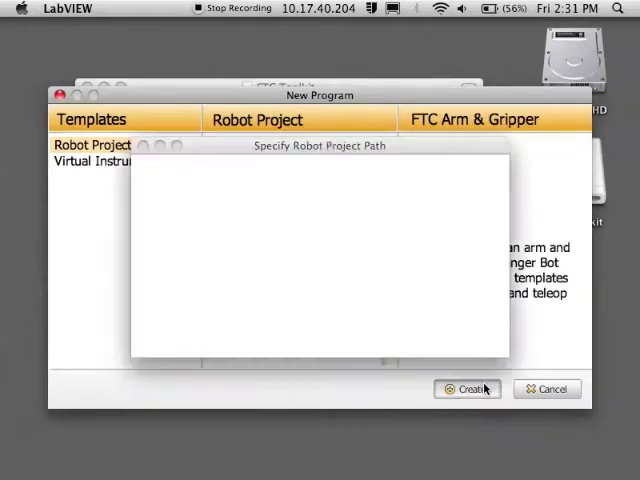
type("bowled")
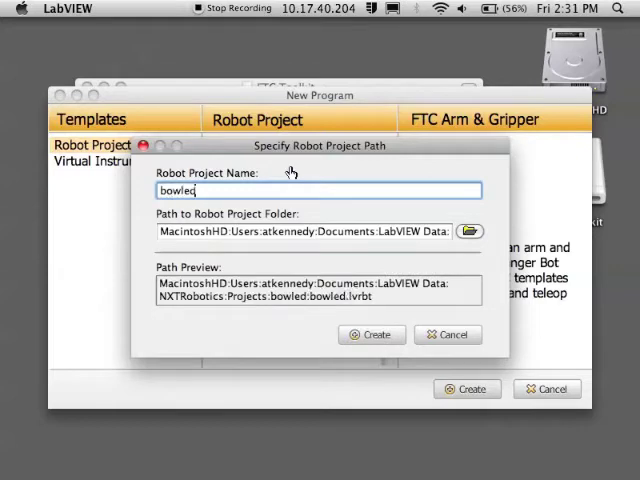
left_click(448, 334)
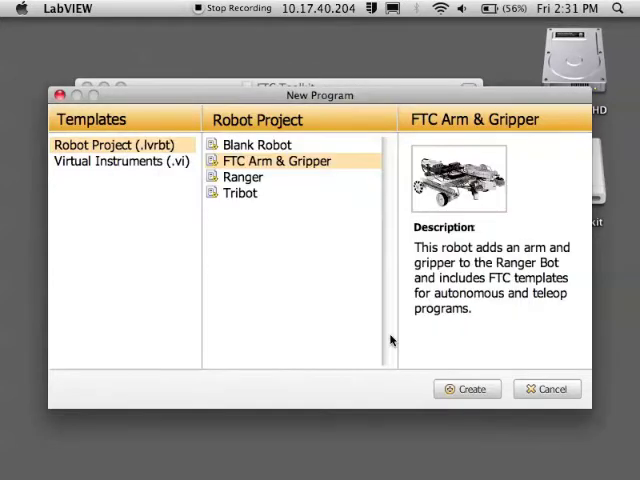
left_click(466, 388)
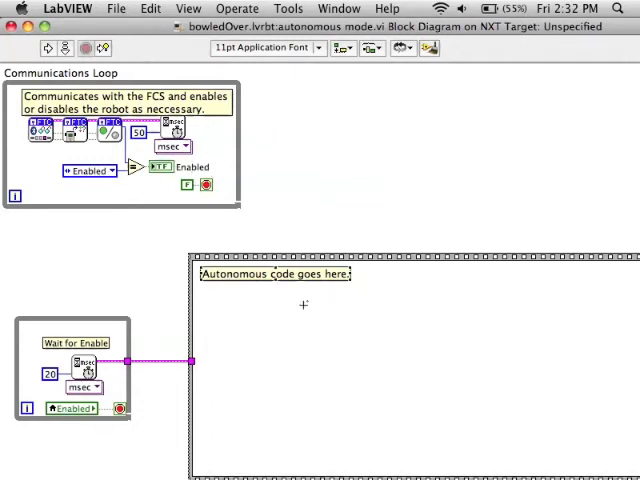
mouse_move(508, 364)
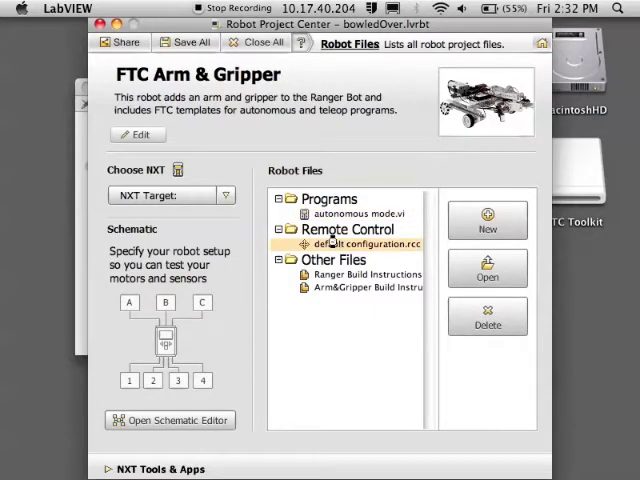
Step: Choose Bobby [USB] as the project's target NXT brick
double_click(356, 244)
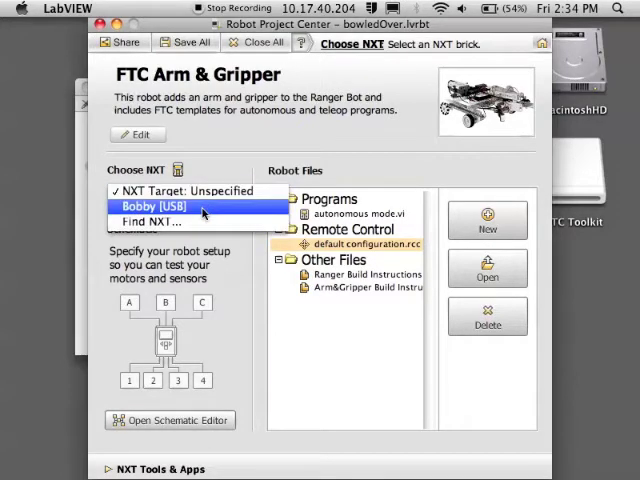
left_click(150, 206)
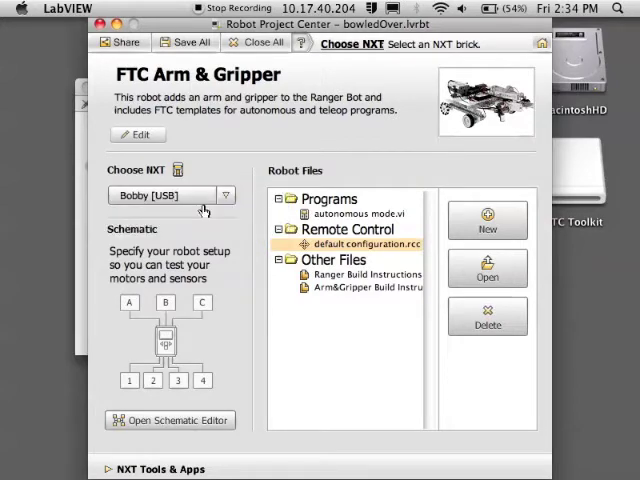
left_click(144, 468)
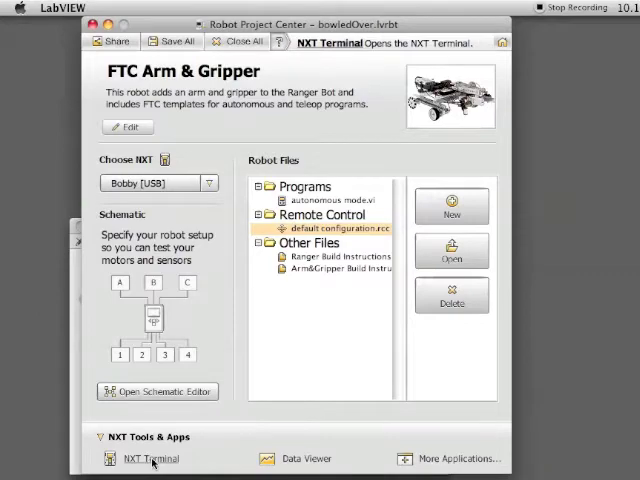
Step: In the NXT Terminal, rename the connected brick from Bobby to 4121
left_click(152, 458)
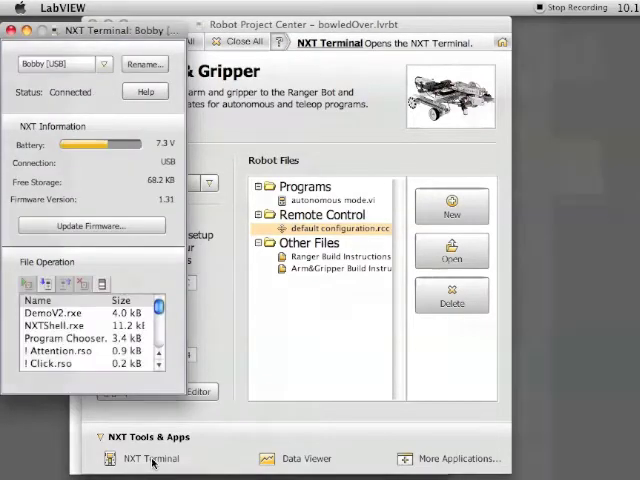
left_click(144, 64)
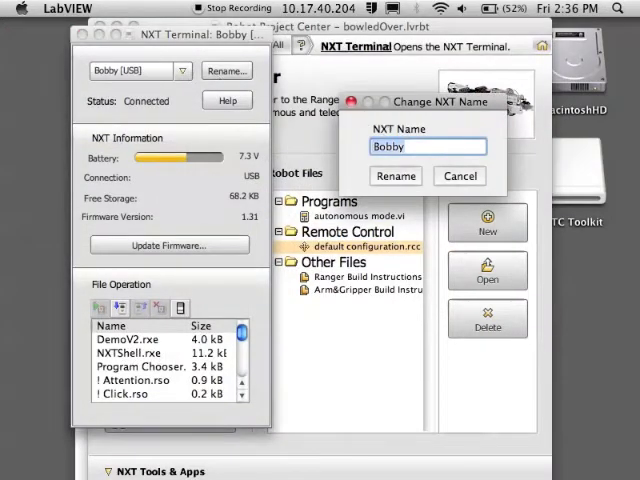
type("4121")
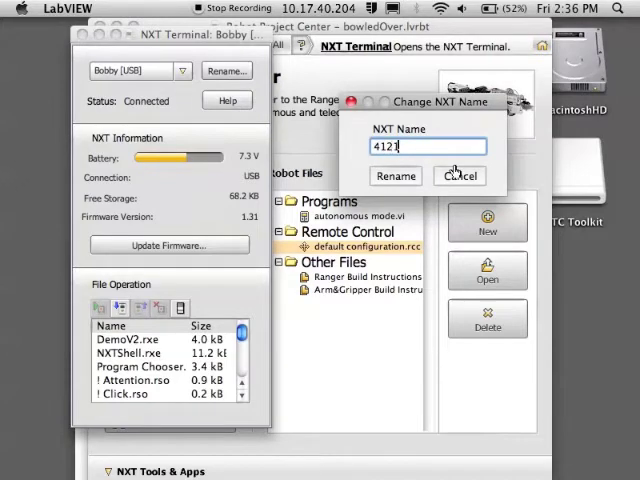
left_click(460, 176)
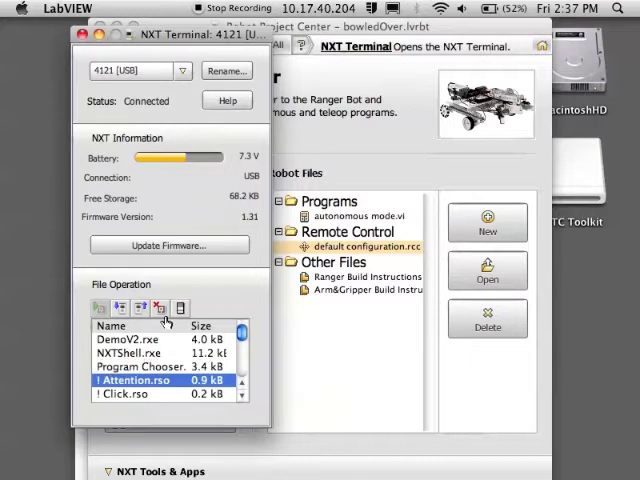
mouse_move(160, 308)
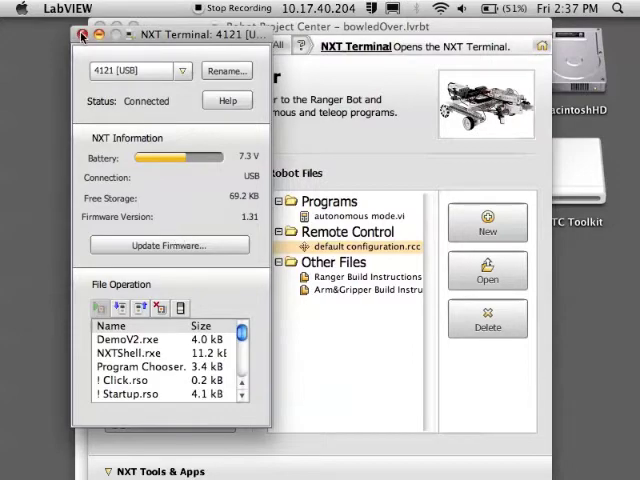
Step: Close the NXT Terminal and bring up the project's Schematic Editor
left_click(82, 36)
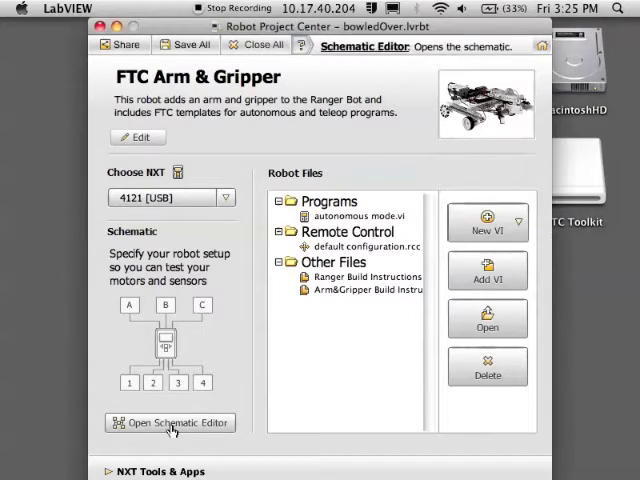
left_click(170, 422)
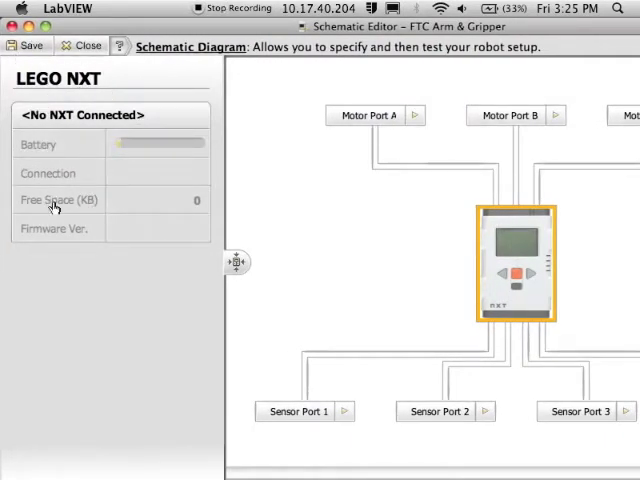
mouse_move(56, 208)
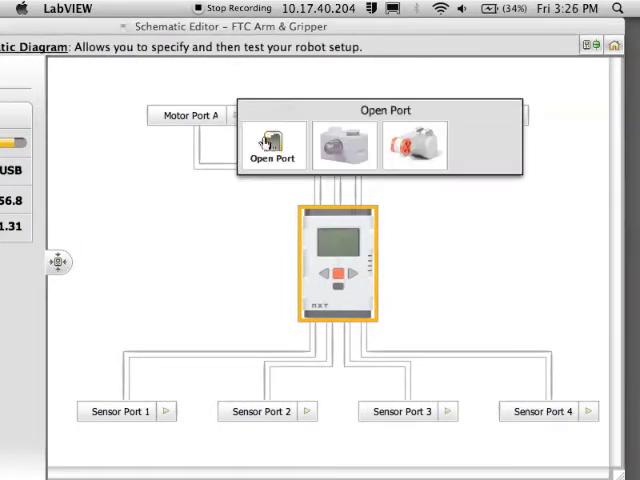
mouse_move(340, 144)
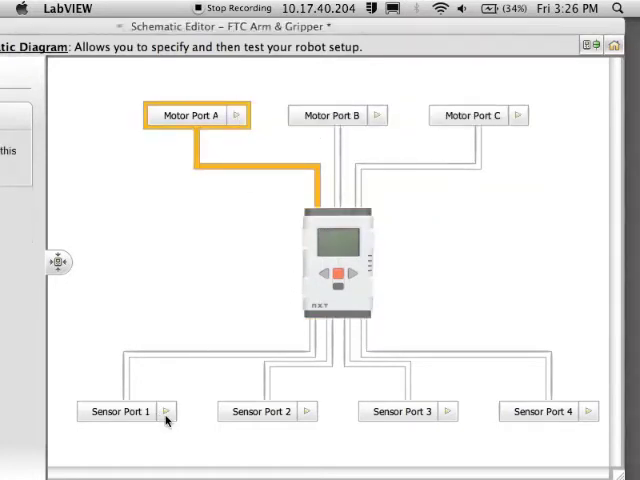
Step: Assign an HT DC Motor Controller to sensor port 1 and a LEGO Touch sensor to port 2
left_click(236, 116)
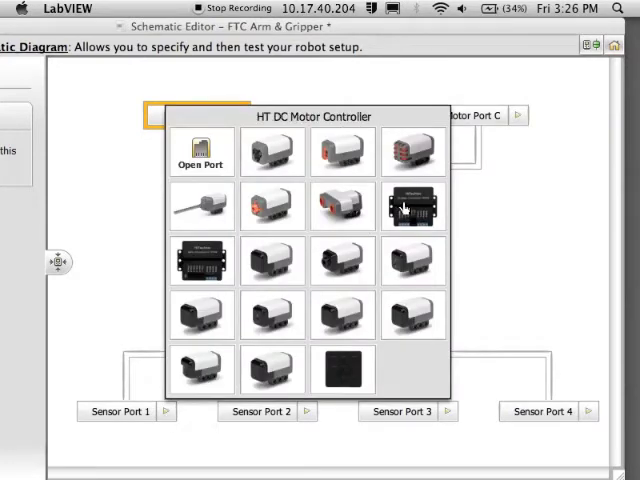
left_click(412, 208)
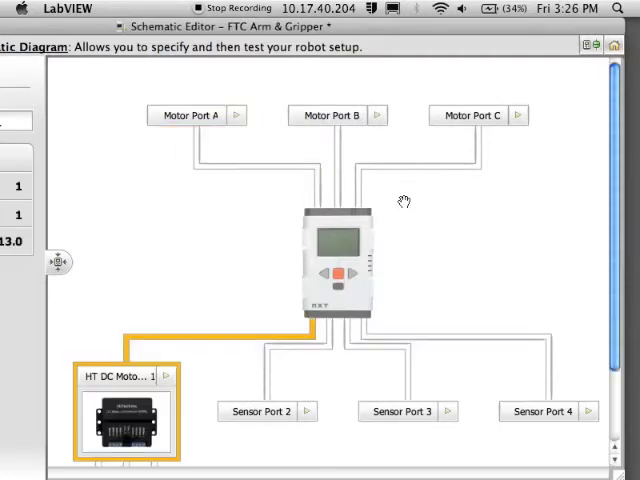
mouse_move(304, 412)
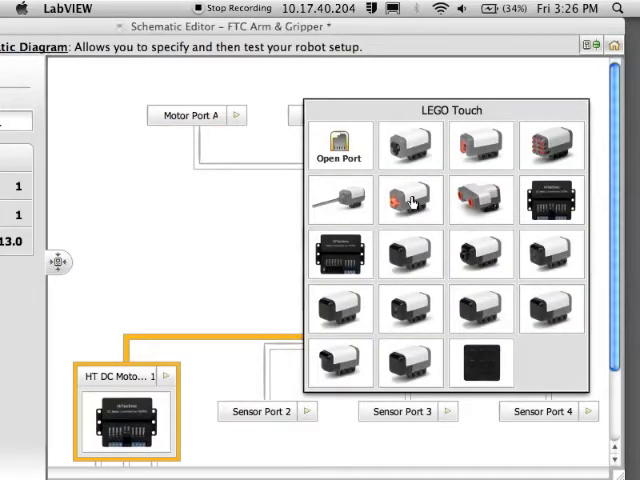
left_click(410, 198)
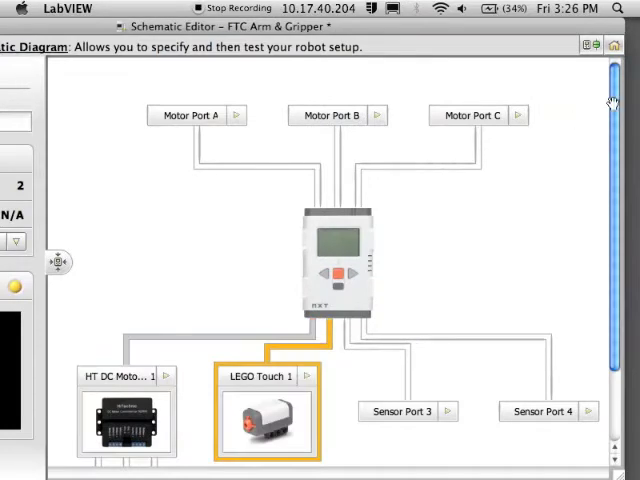
scroll("down", 3)
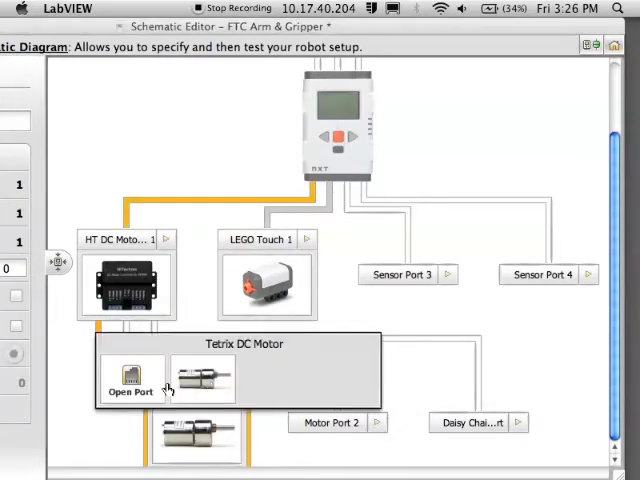
Step: Add Tetrix DC Motors named Left Motor 1 and Left Motor 2, reversing Left Motor 2's direction
left_click(200, 376)
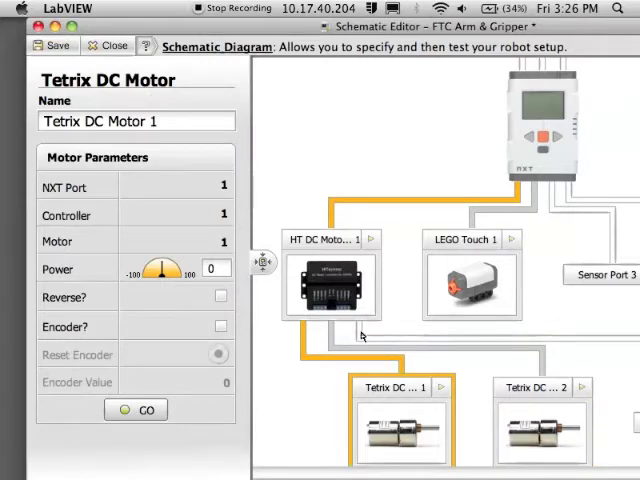
type("Left Motor 1")
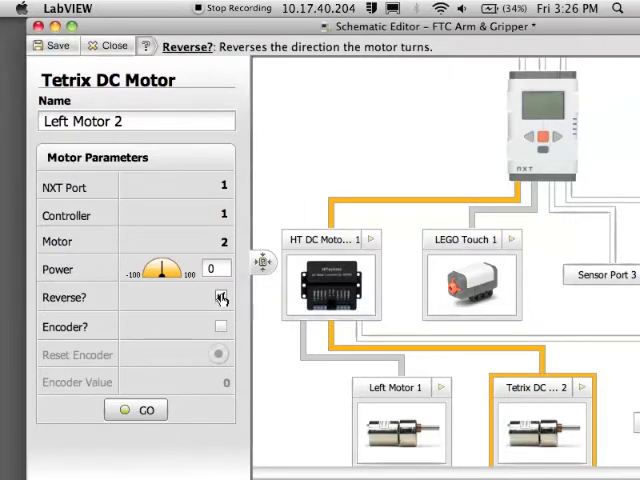
left_click(220, 298)
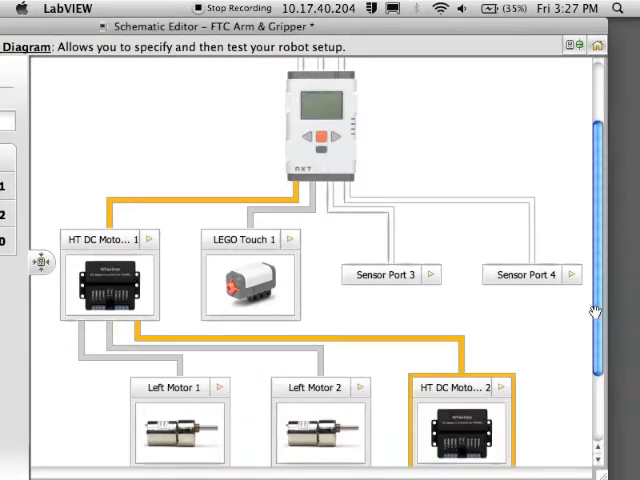
Step: Place Right Motor 1 and Right Motor 2 on the second controller, then close the Schematic Editor
scroll("down", 3)
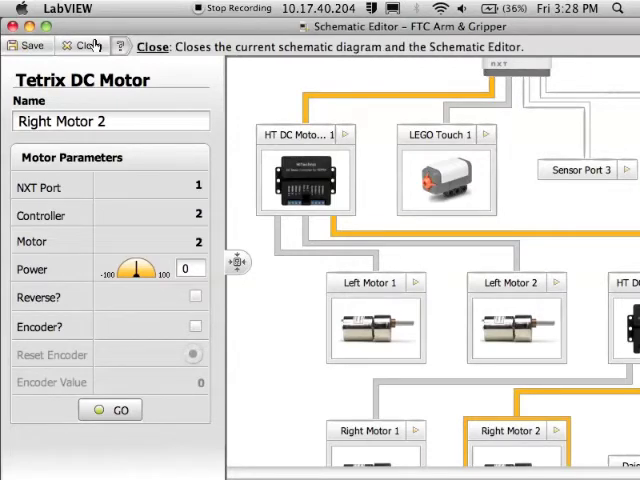
left_click(152, 46)
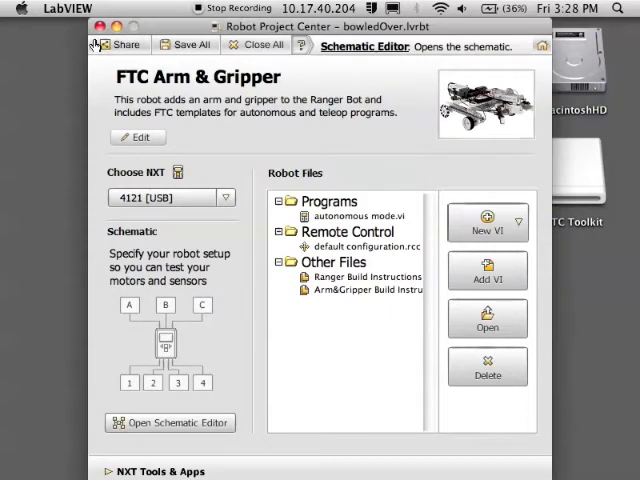
Step: Create a new blank VI named demo and open demo.vi's block diagram from the Programs list
left_click(354, 216)
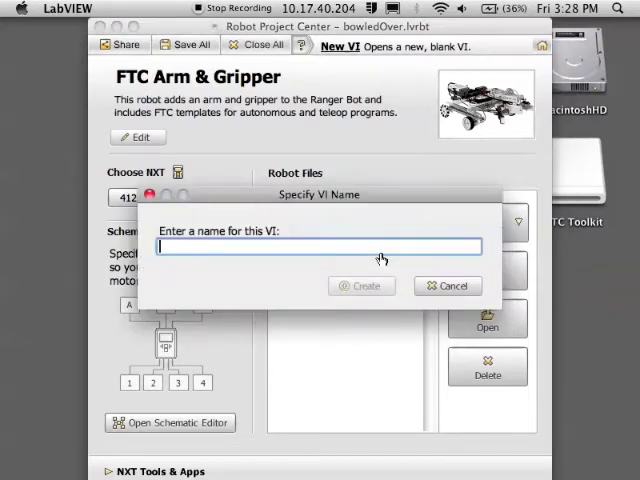
type("demo")
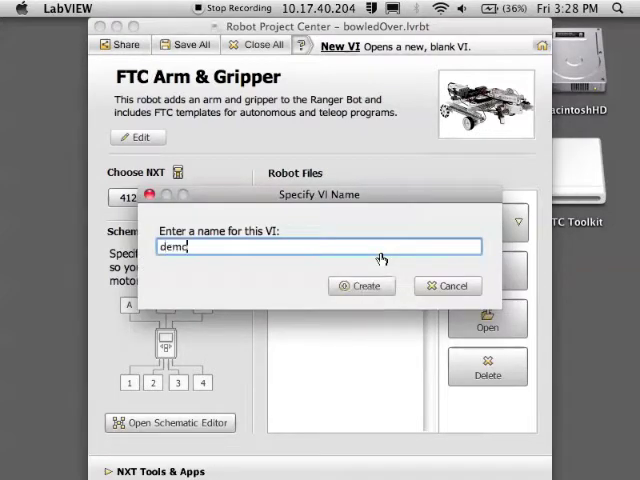
left_click(362, 286)
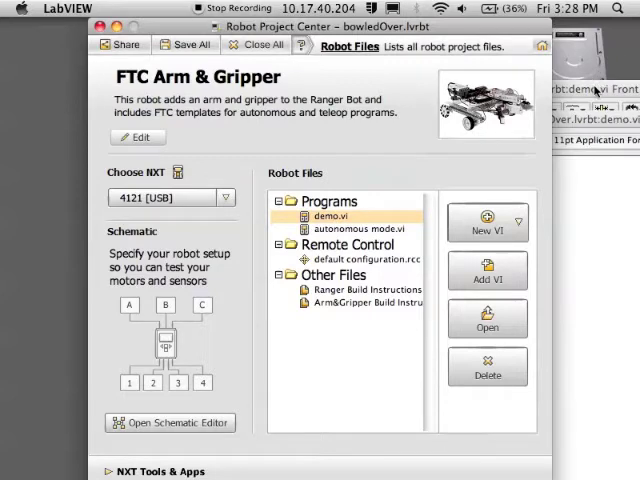
double_click(332, 216)
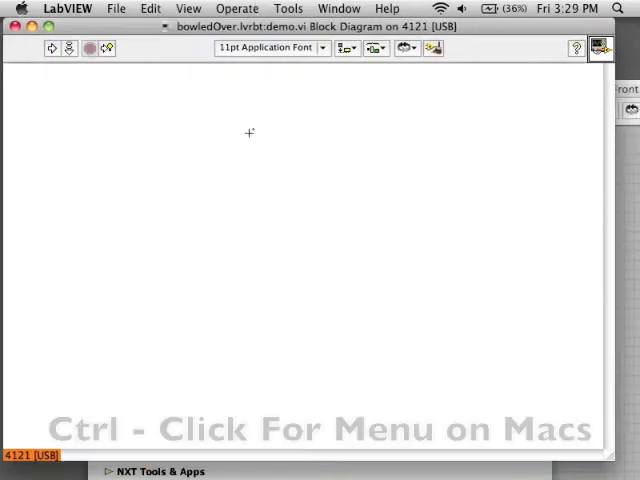
Step: Drop two Power and two Brake VIs from NXT Robotics > FTC Tools onto the diagram
right_click(248, 132)
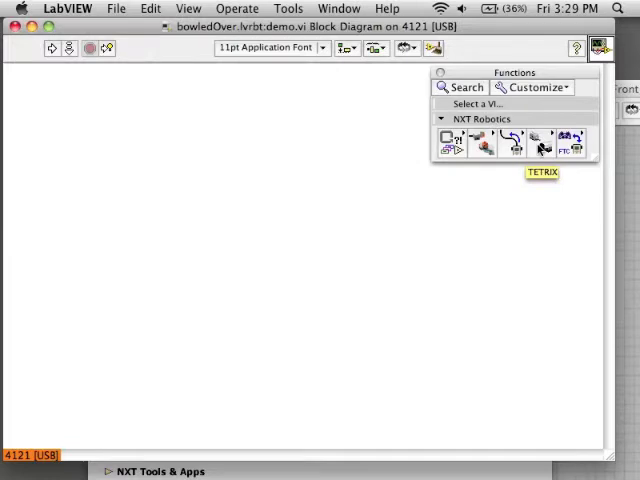
mouse_move(570, 144)
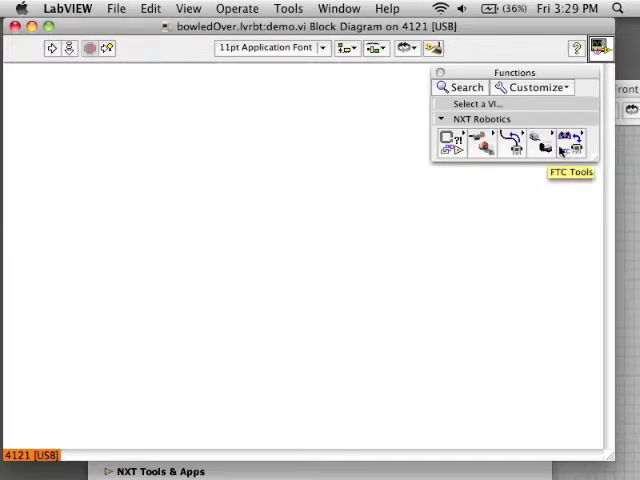
left_click(570, 140)
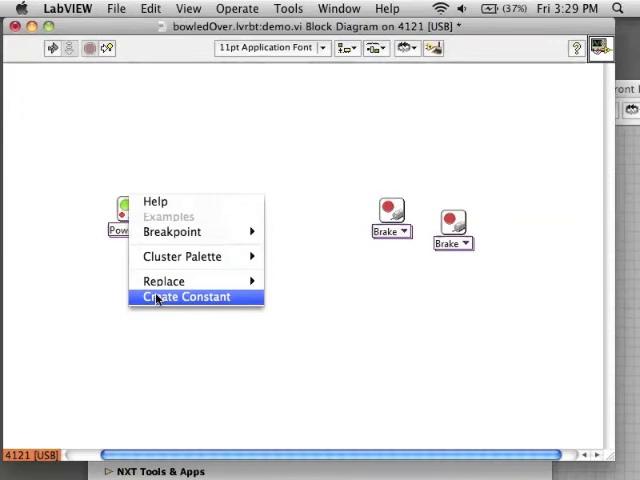
Step: Create address constants naming Right Motor 1/2 on one Power block and Left Motor 1/2 on the other
left_click(184, 296)
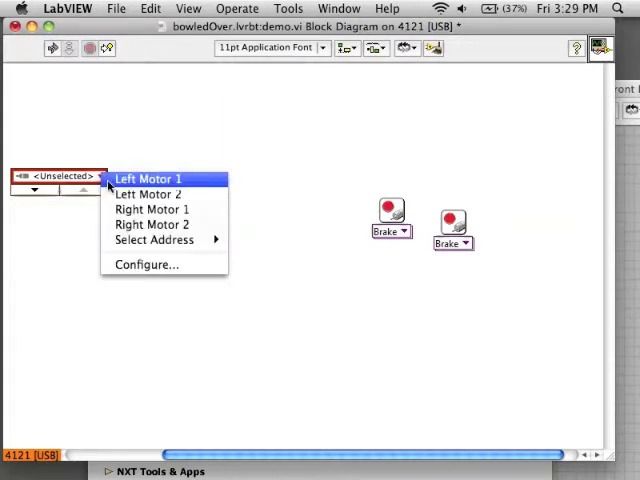
left_click(148, 178)
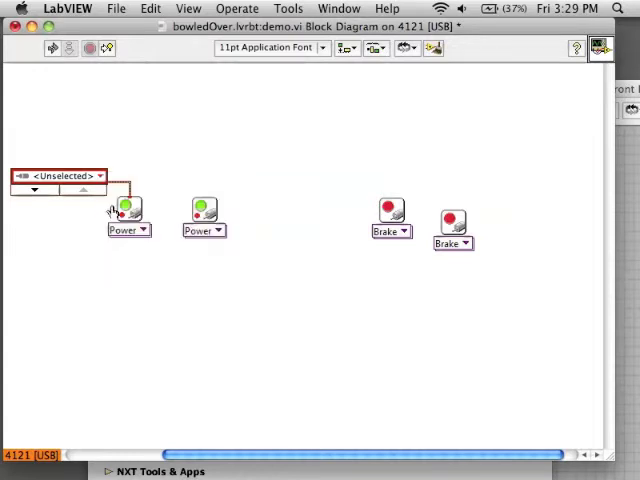
left_click(56, 176)
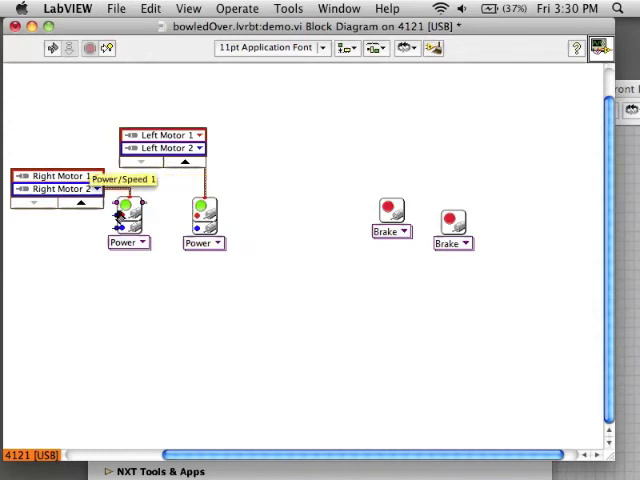
Step: Feed the right motors a power constant of 50 and add a Negate for the left motors
right_click(124, 204)
type("50")
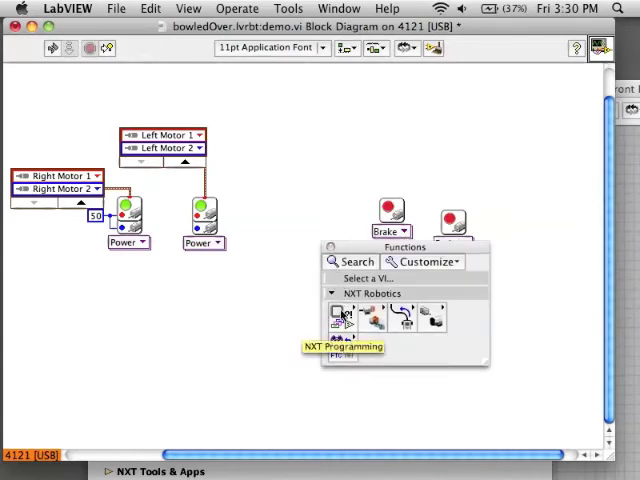
left_click(344, 316)
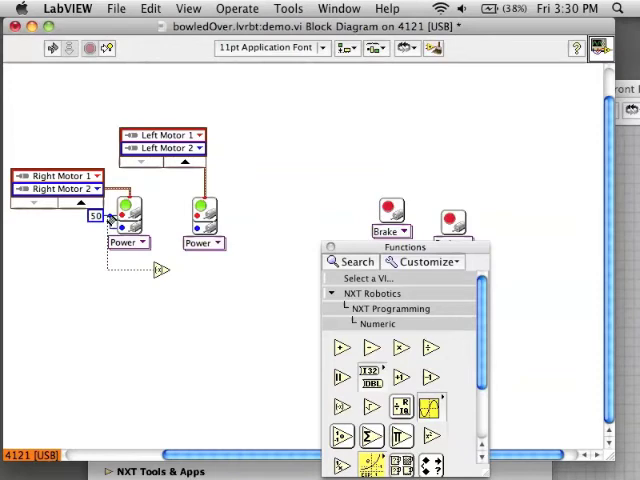
mouse_move(196, 216)
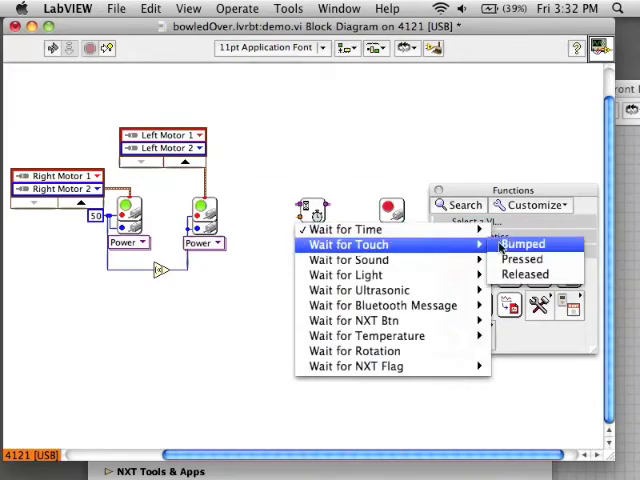
mouse_move(524, 260)
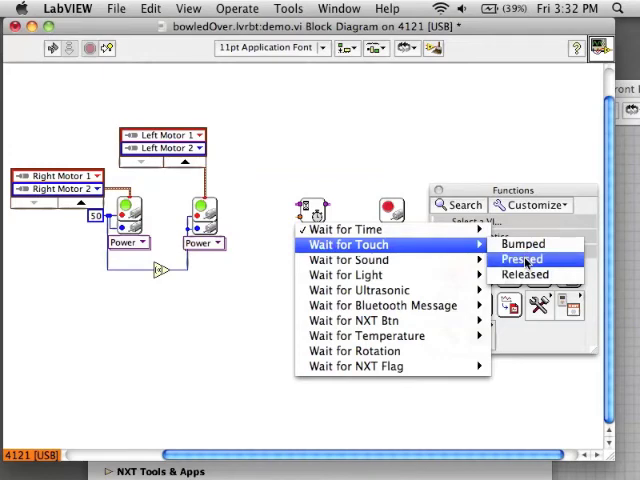
Step: Place a Wait for Touch > Pressed block between the Power and Brake VIs
left_click(520, 258)
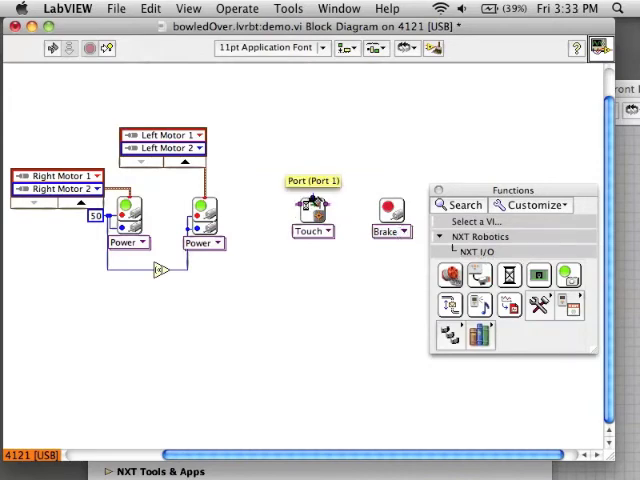
Step: Set the touch sensor to Port 2, wire Power, Wait for Touch and Brake in sequence, and clean up with Cmd+U
right_click(312, 204)
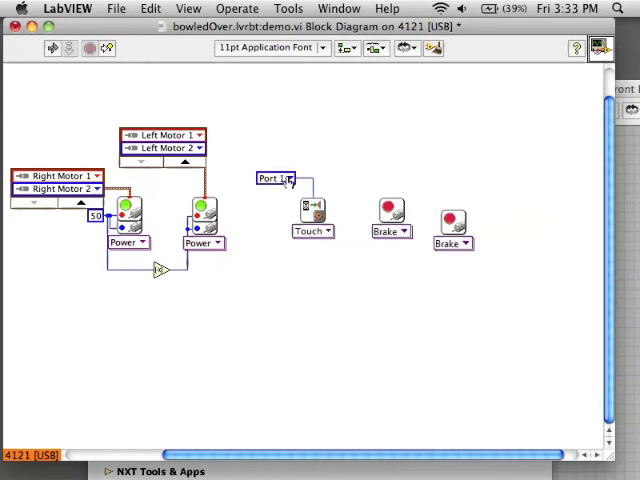
left_click(284, 178)
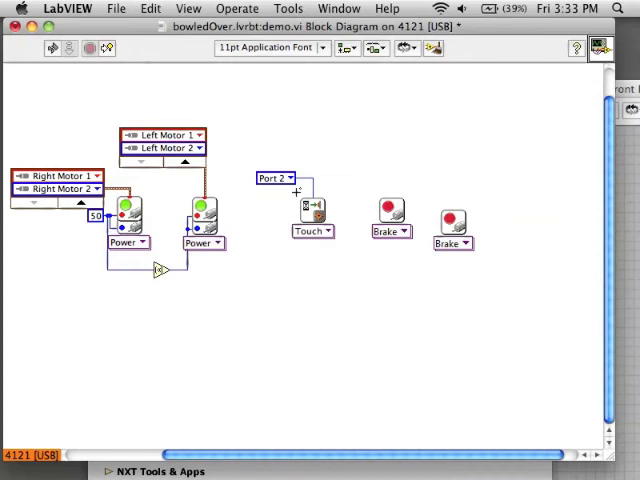
left_click_drag(130, 204, 196, 204)
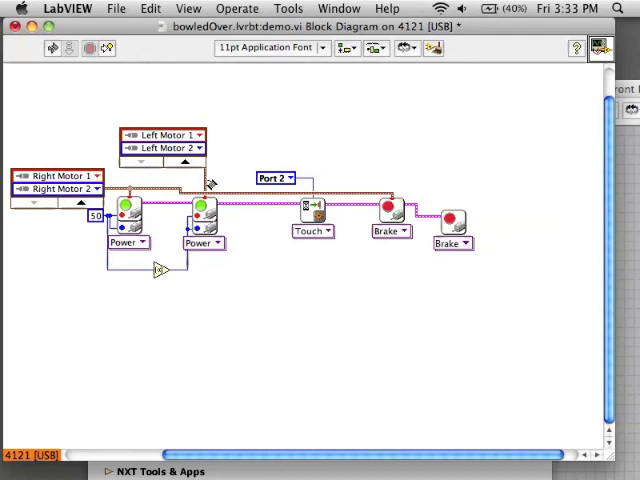
key("cmd+u")
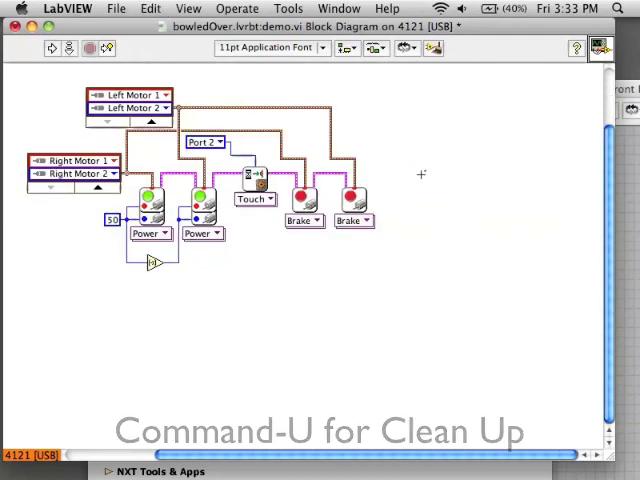